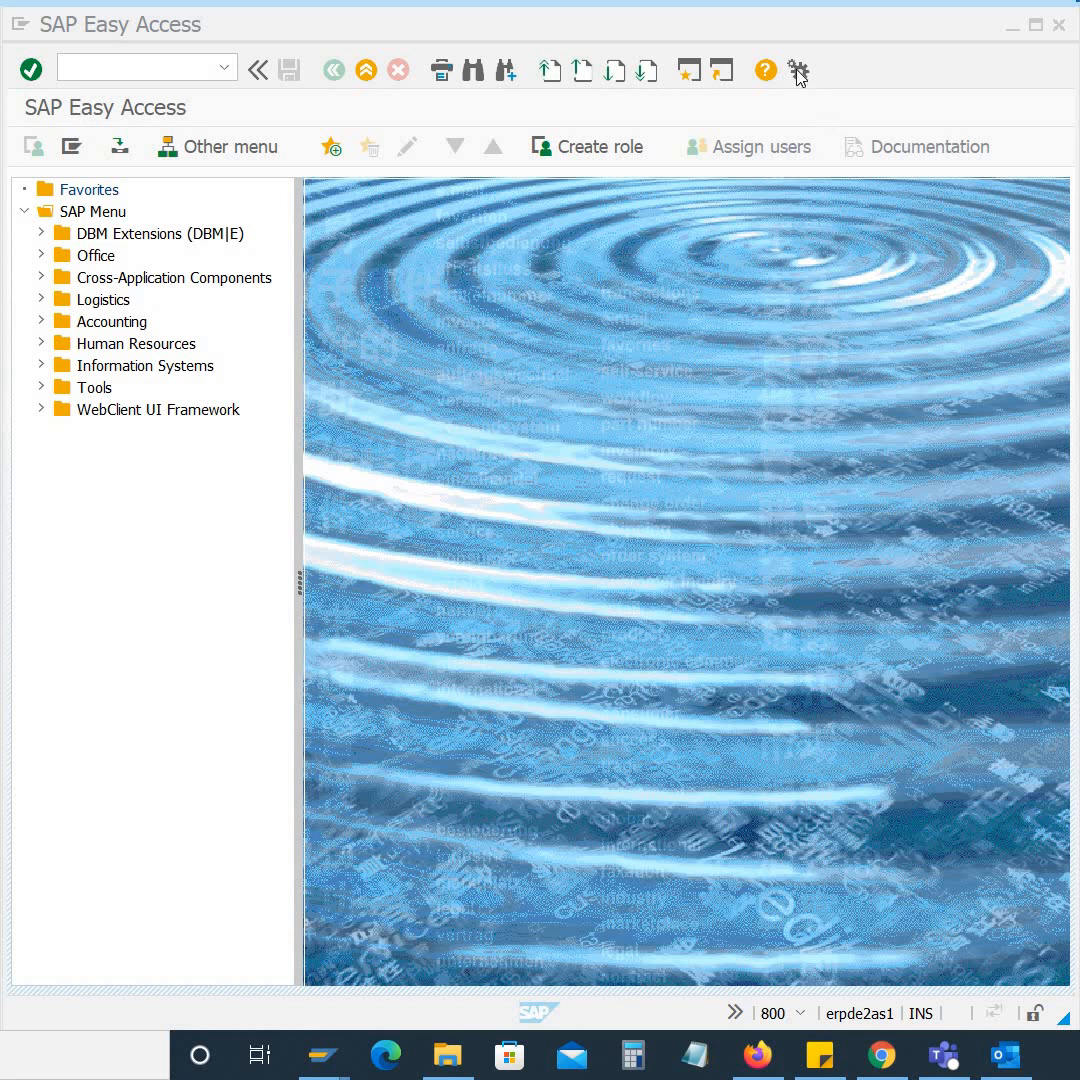
- Open the Customize Local Layout menu from the gear button on the Easy Access screen
click(797, 70)
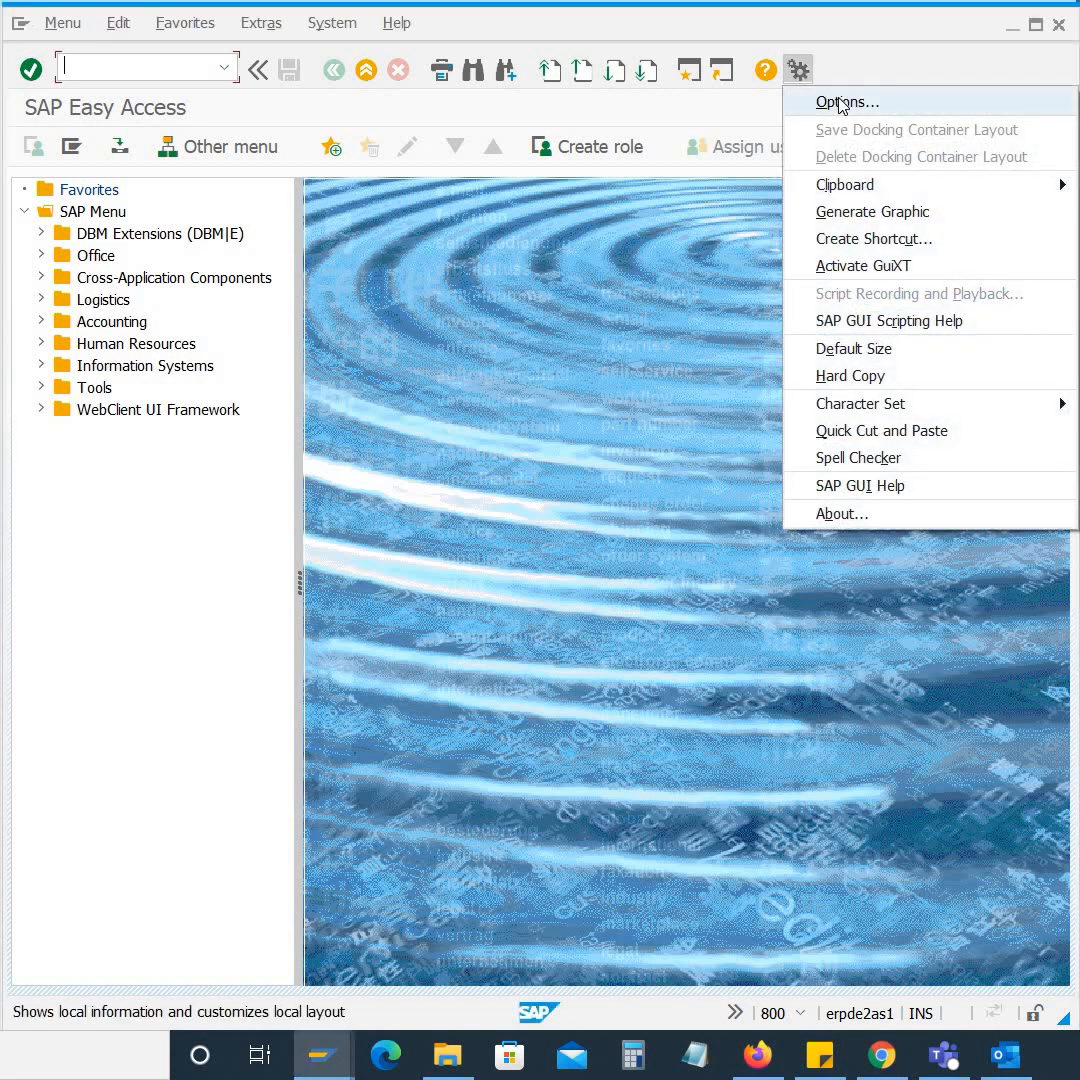
- Open the SAP GUI Options dialog from the local layout menu
click(846, 102)
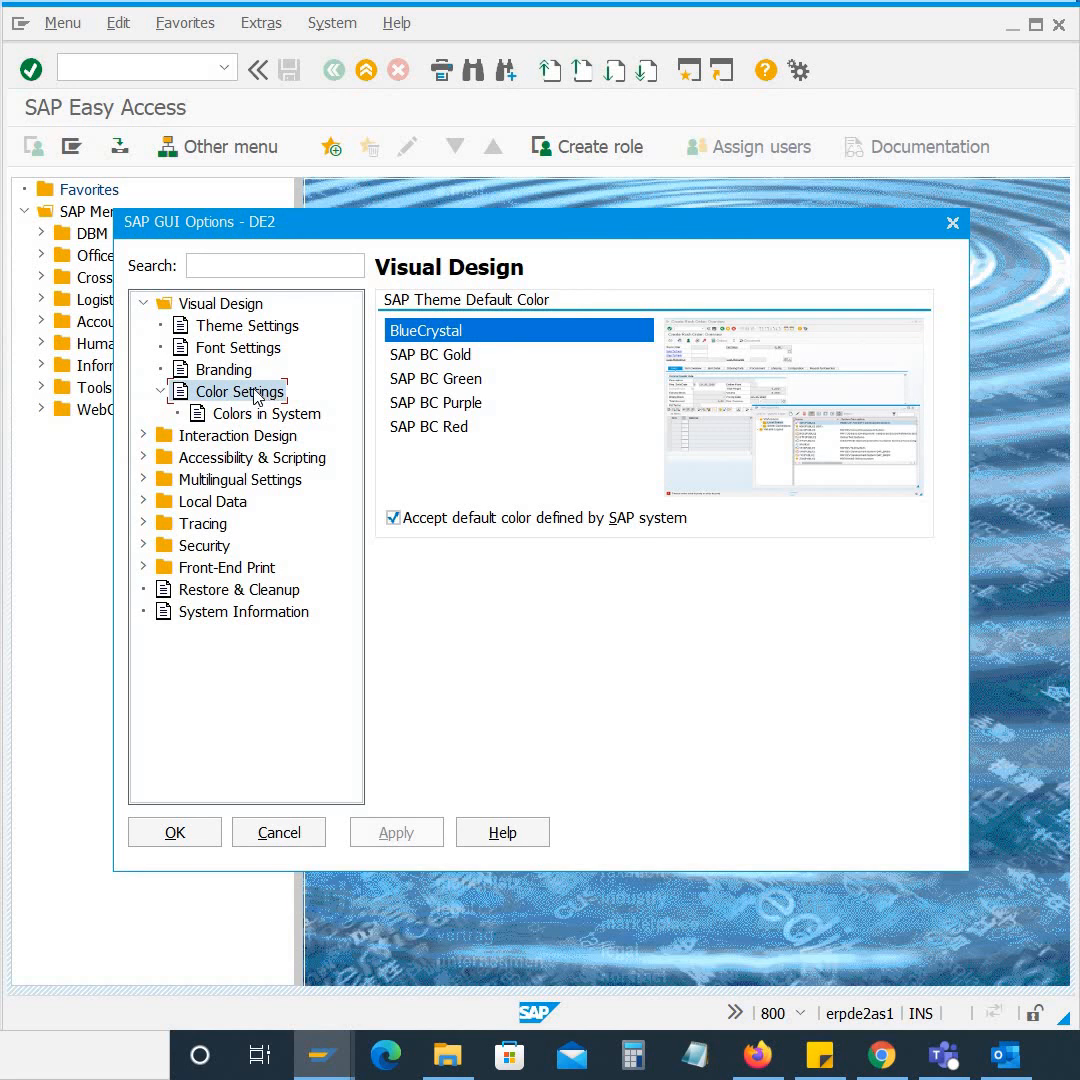
mouse_move(425, 345)
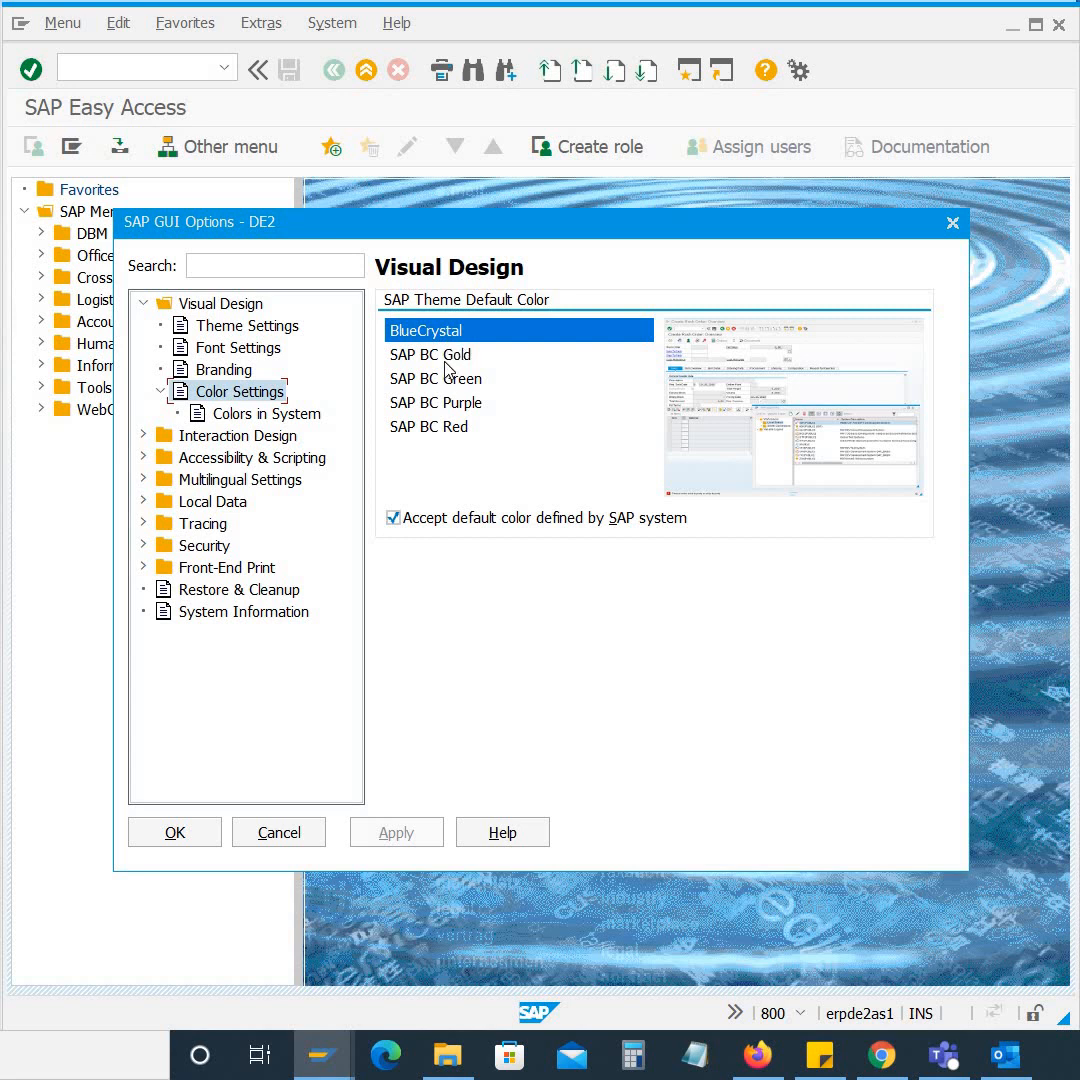
mouse_move(455, 410)
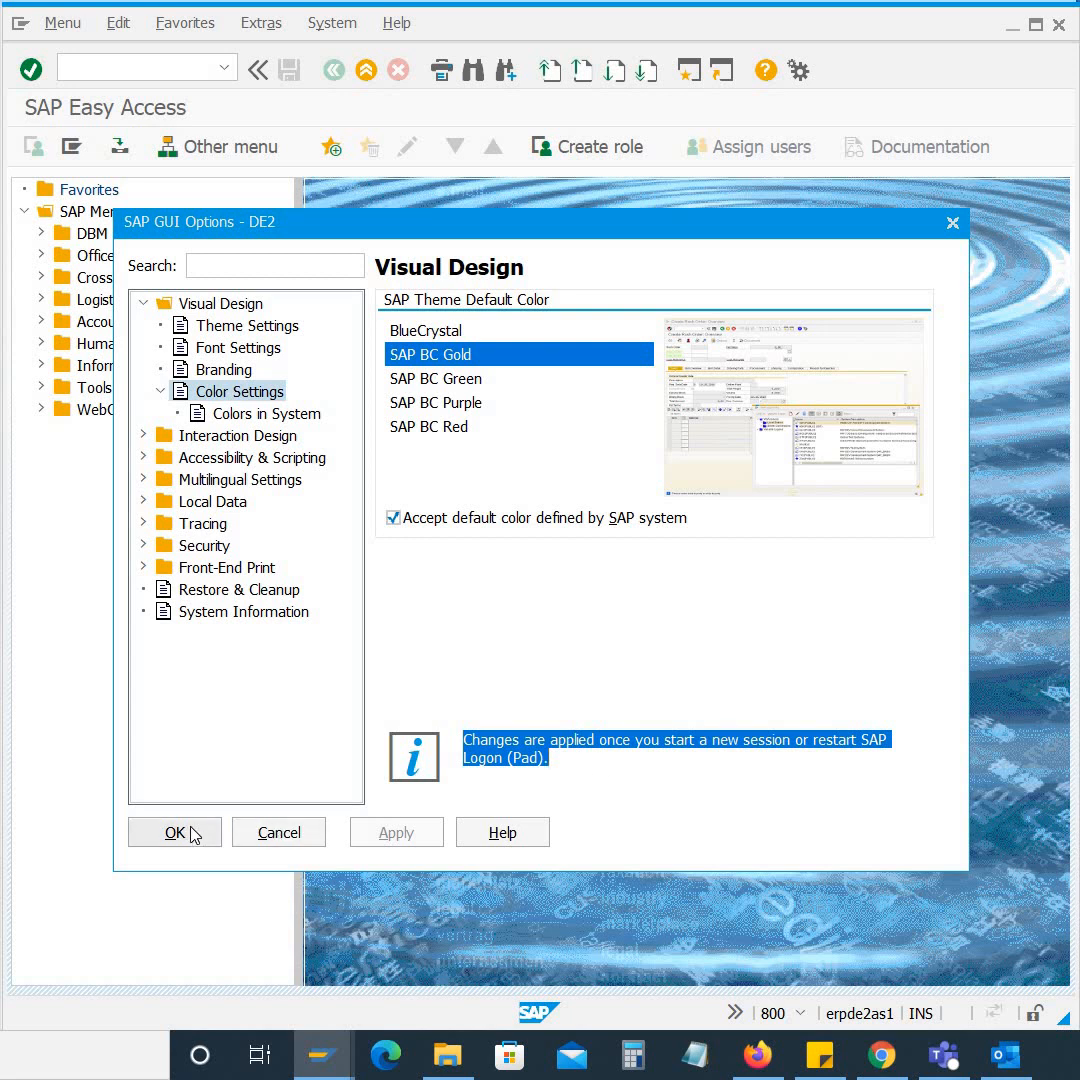
- Confirm the SAP BC Gold theme colour setting with OK
click(174, 832)
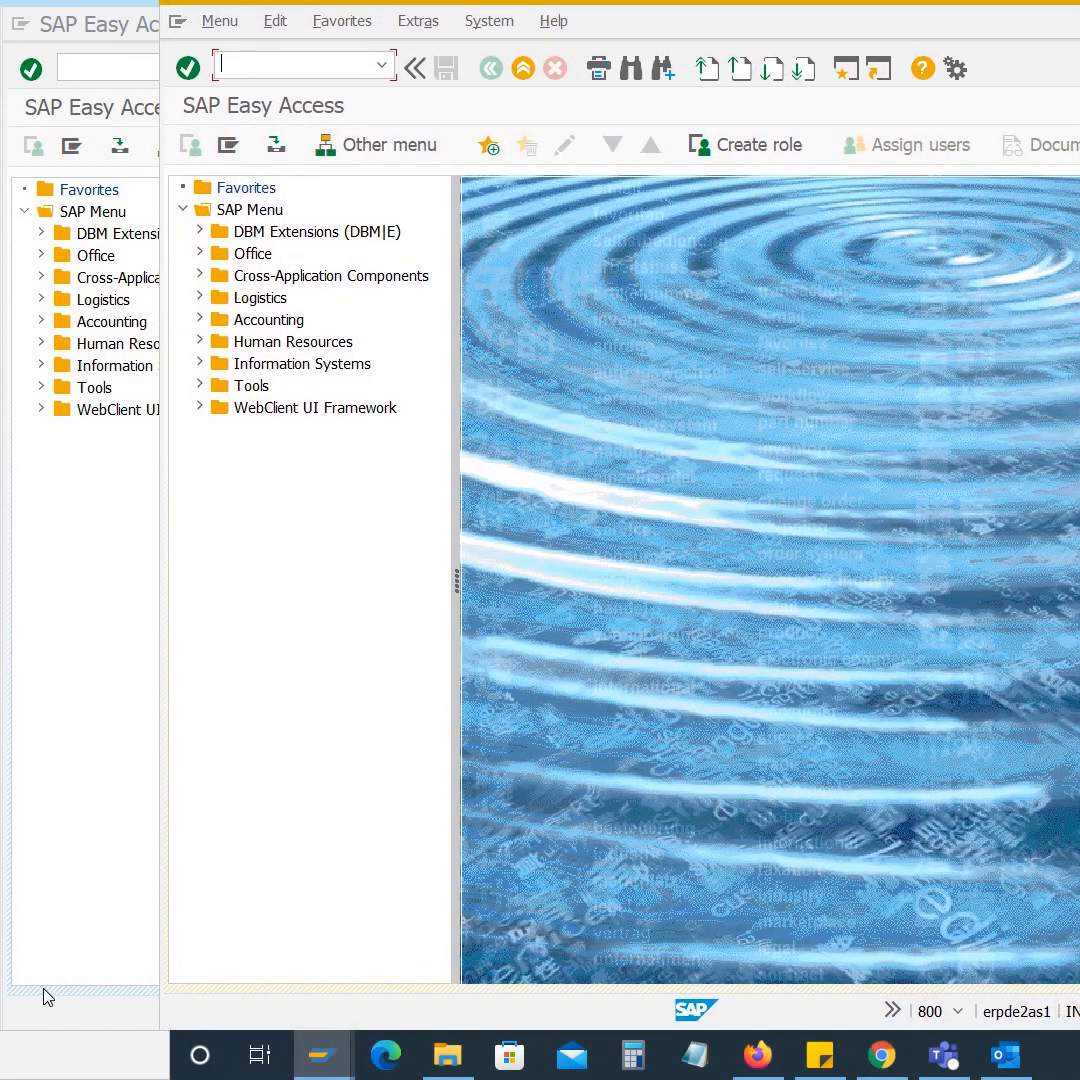
mouse_move(212, 995)
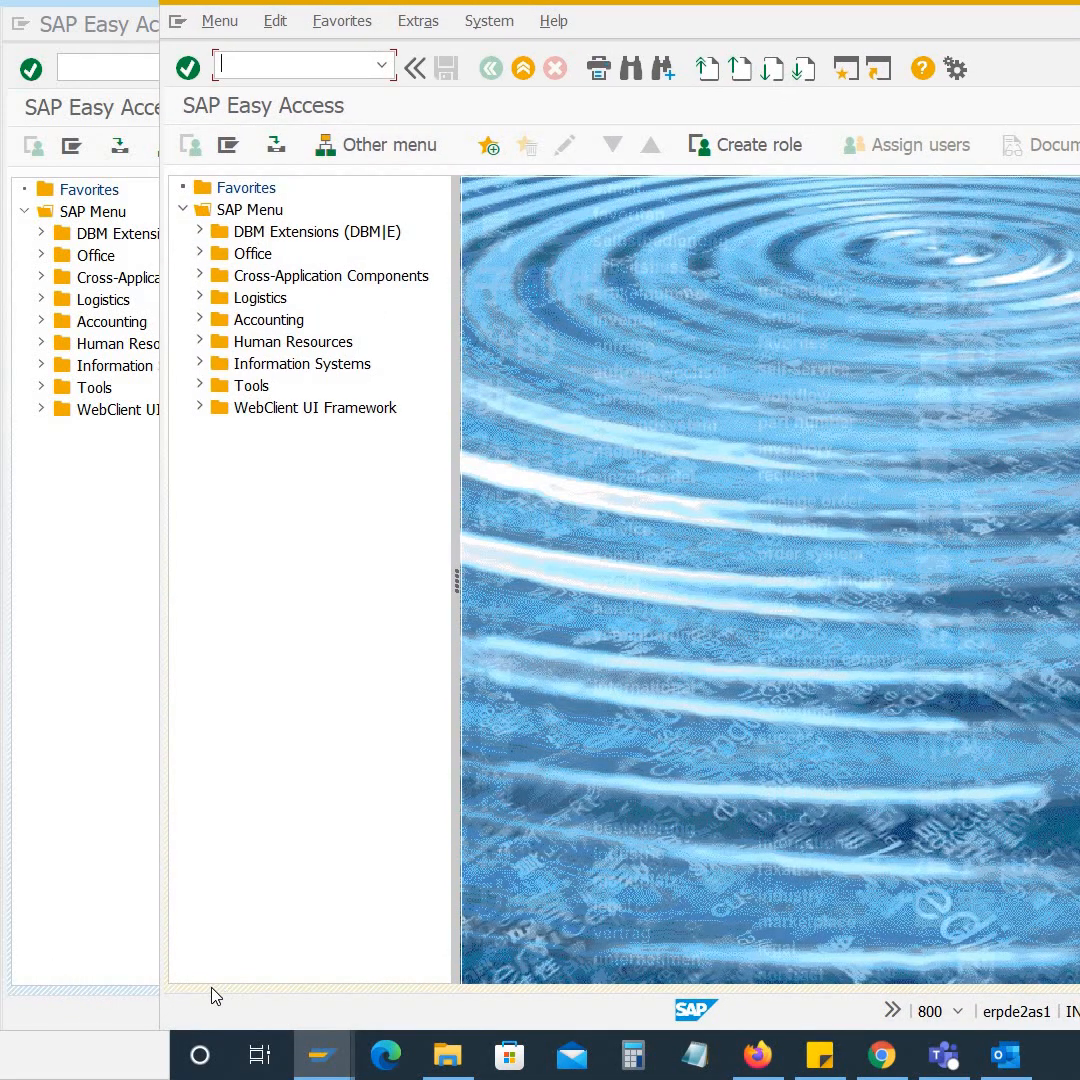
mouse_move(362, 293)
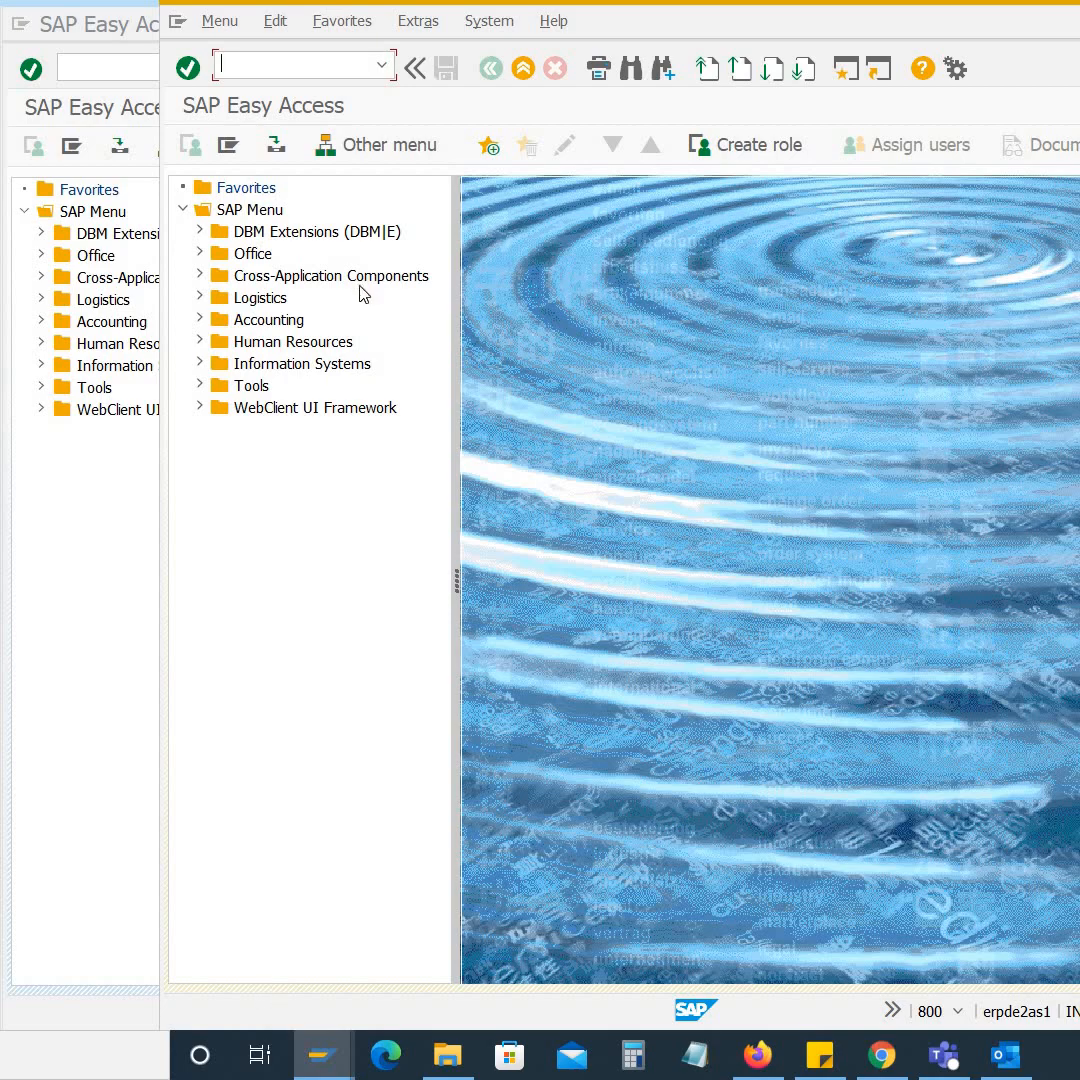